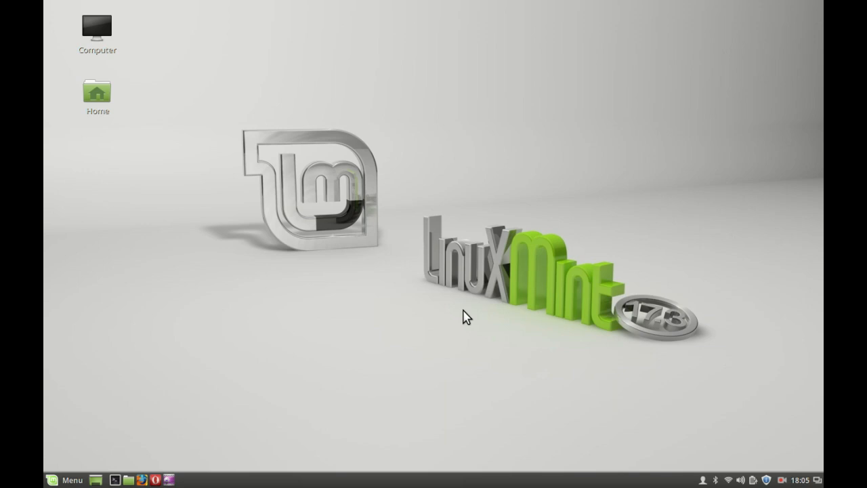
{"action": "mouse_move", "coordinate": [169, 460]}
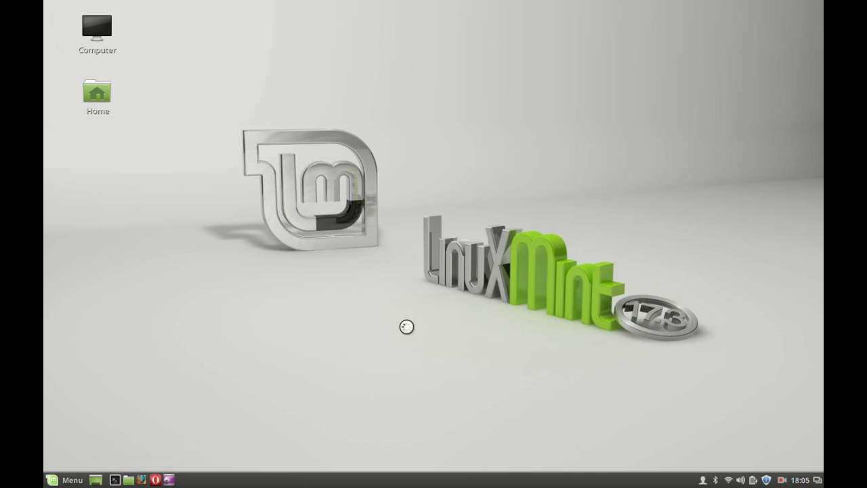
Launch Firefox from the bottom panel launcher.
{"action": "left_click", "coordinate": [146, 480]}
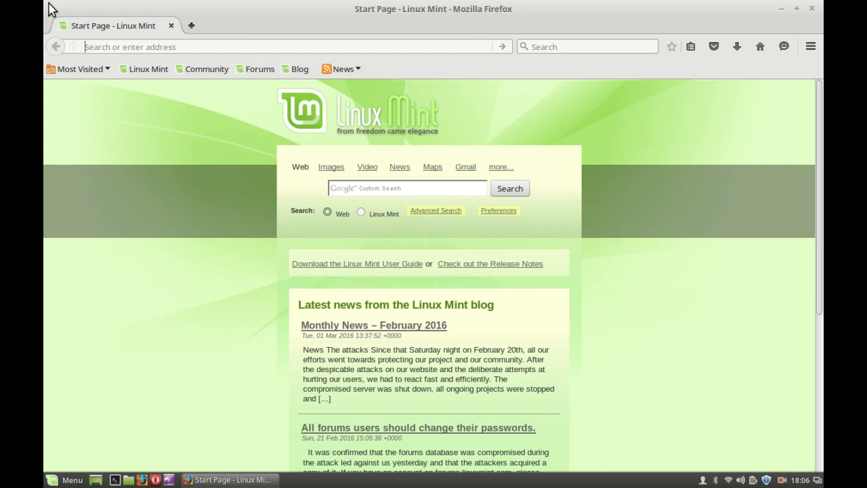
Go to utorrent.com and scroll to the version comparison offering free µTorrent for Linux.
{"action": "type", "text": "utorrent.com/intl/en/"}
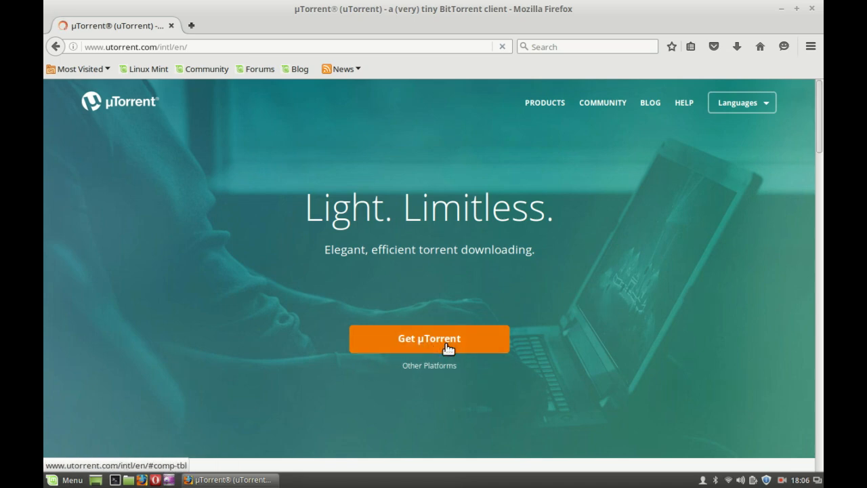
{"action": "mouse_move", "coordinate": [483, 350]}
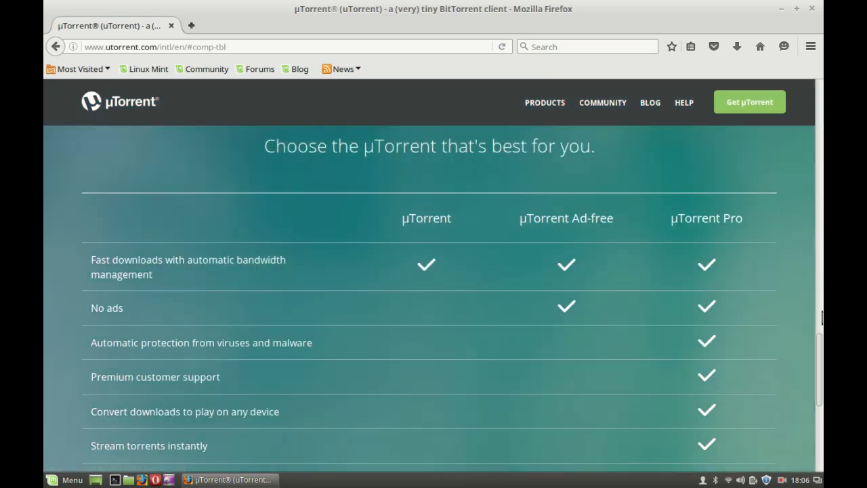
{"action": "scroll", "scroll_direction": "down", "scroll_amount": 3}
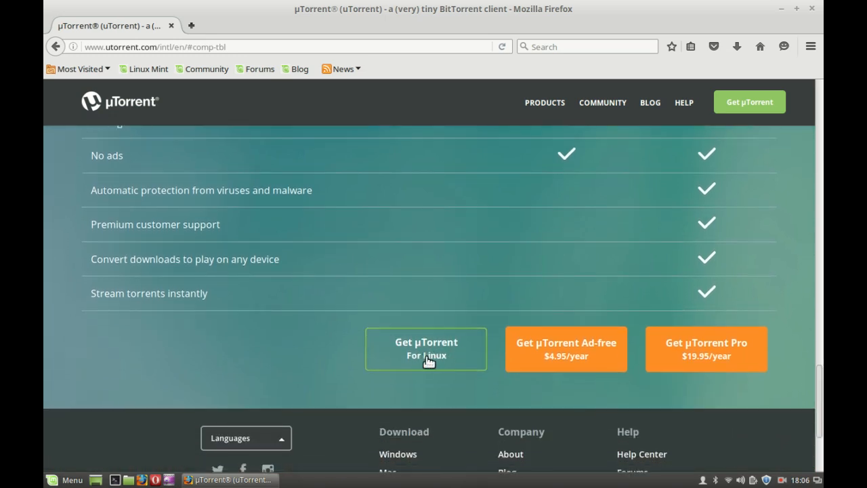
Open the µTorrent Linux downloads page and scroll through the list of server builds.
{"action": "left_click", "coordinate": [425, 350]}
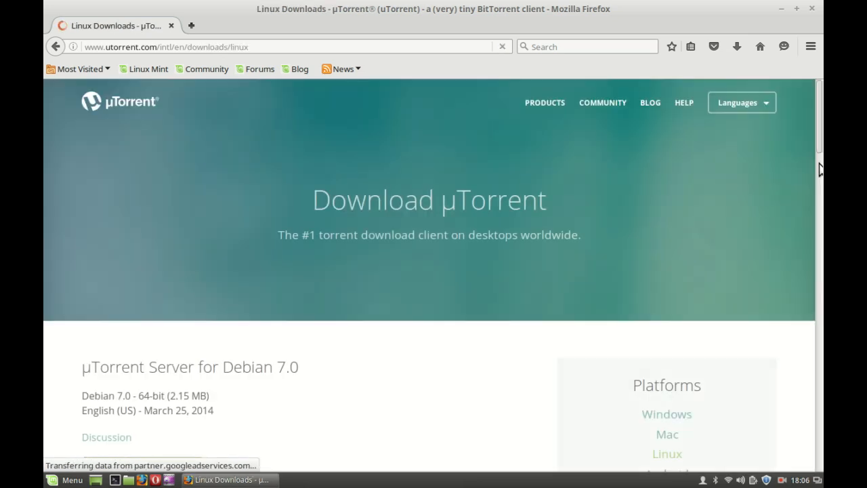
{"action": "scroll", "scroll_direction": "down", "scroll_amount": 3}
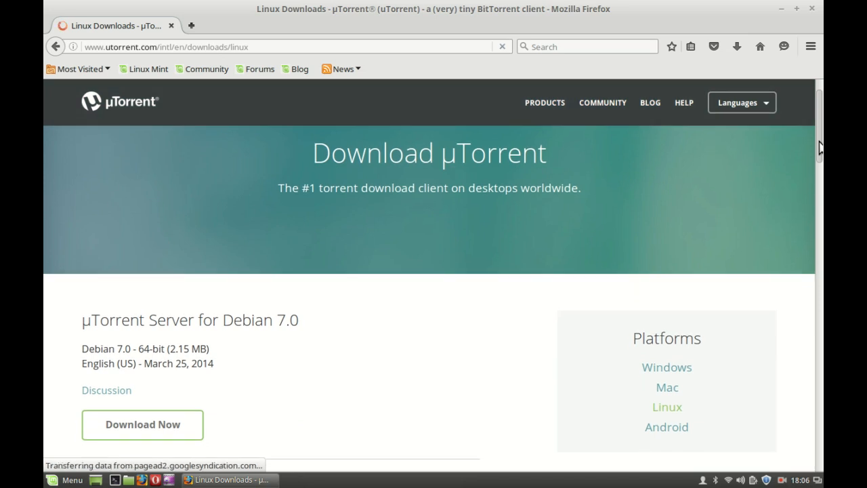
{"action": "scroll", "scroll_direction": "down", "scroll_amount": 3}
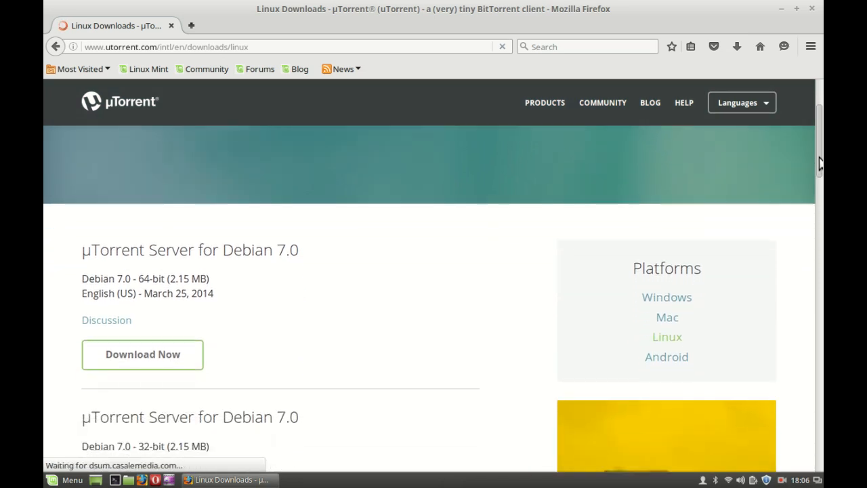
{"action": "scroll", "scroll_direction": "down", "scroll_amount": 3}
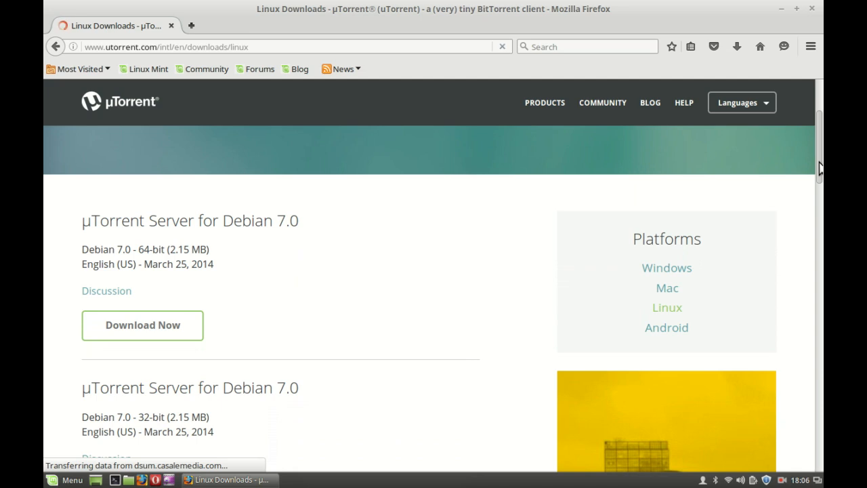
{"action": "scroll", "scroll_direction": "down", "scroll_amount": 3}
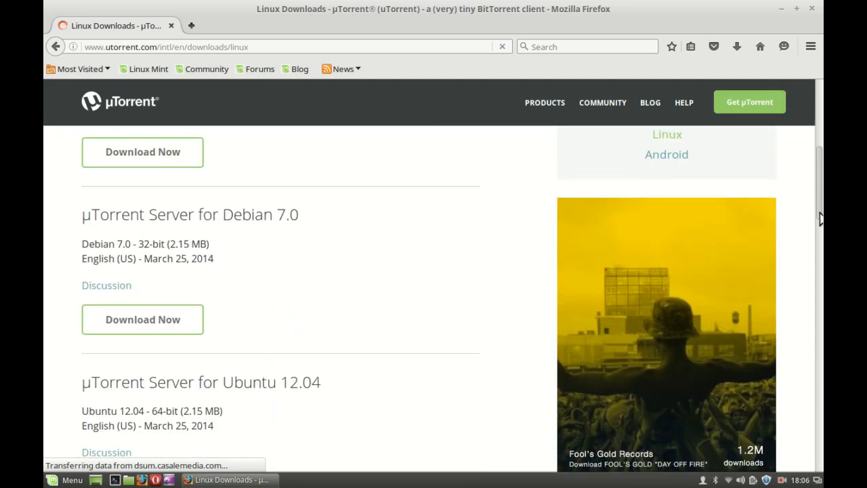
{"action": "scroll", "scroll_direction": "down", "scroll_amount": 3}
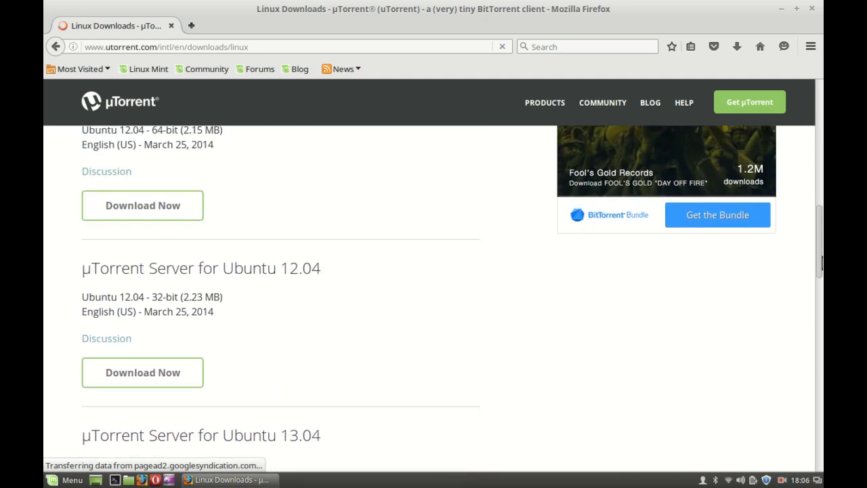
{"action": "scroll", "scroll_direction": "down", "scroll_amount": 3}
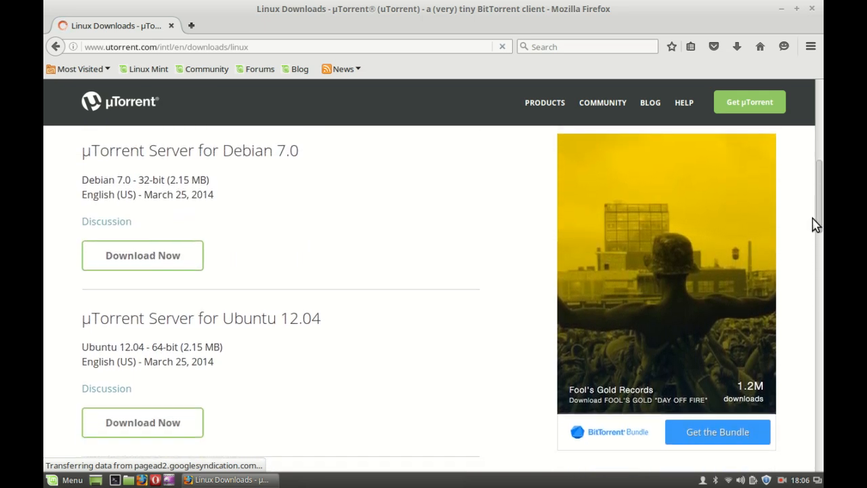
{"action": "scroll", "scroll_direction": "down", "scroll_amount": 3}
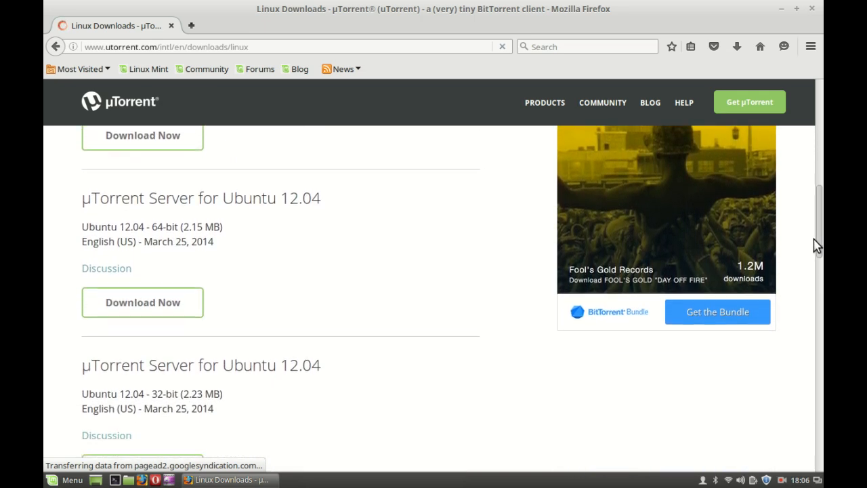
{"action": "scroll", "scroll_direction": "down", "scroll_amount": 3}
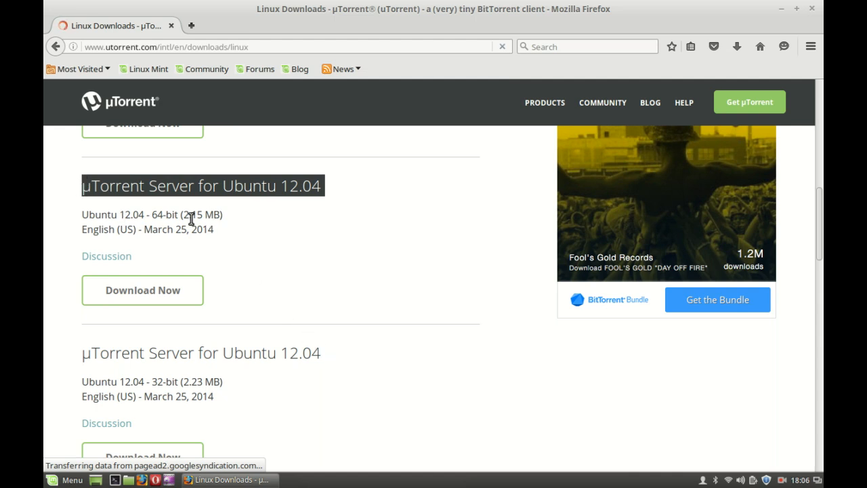
Locate the µTorrent Server Ubuntu 12.04 32-bit entry among the 64-bit and 32-bit builds.
{"action": "double_click", "coordinate": [165, 214]}
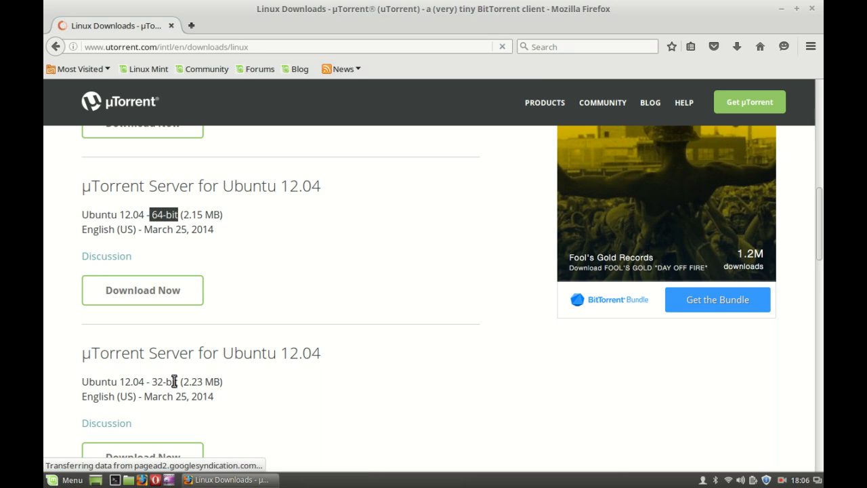
{"action": "double_click", "coordinate": [157, 382]}
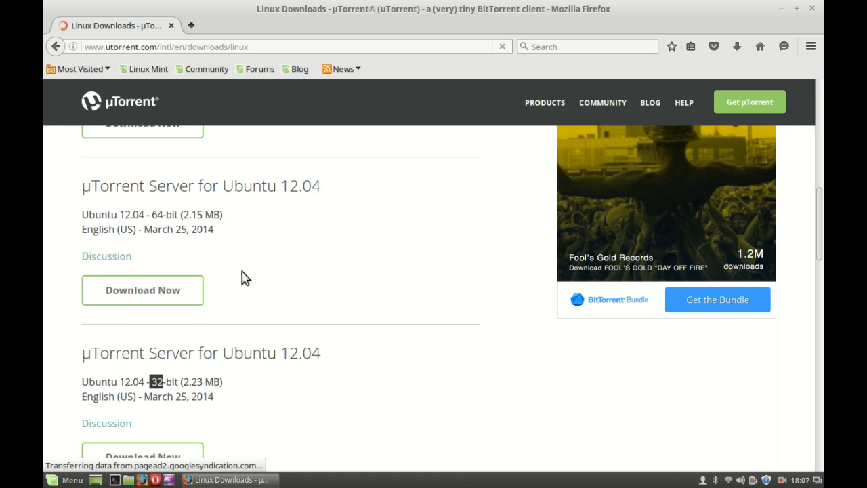
{"action": "left_click", "coordinate": [142, 290]}
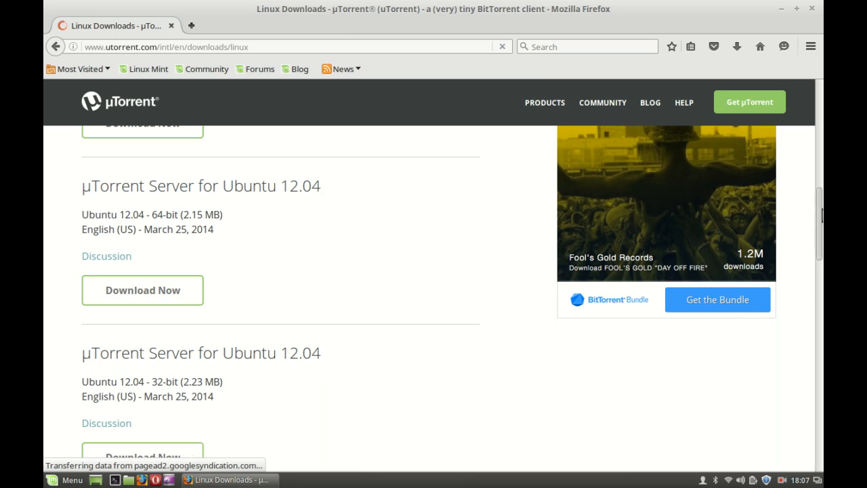
{"action": "scroll", "scroll_direction": "down", "scroll_amount": 3}
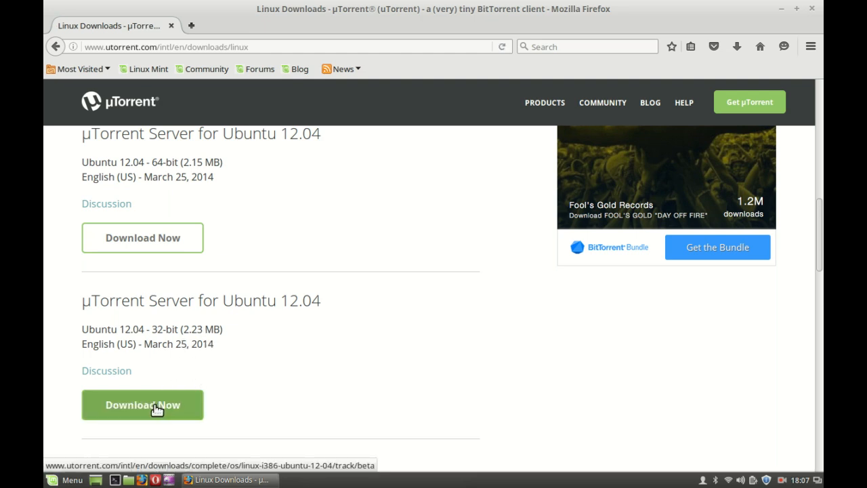
Download and save utserver.tar.gz, then verify it finished in the Downloads panel.
{"action": "left_click", "coordinate": [142, 404]}
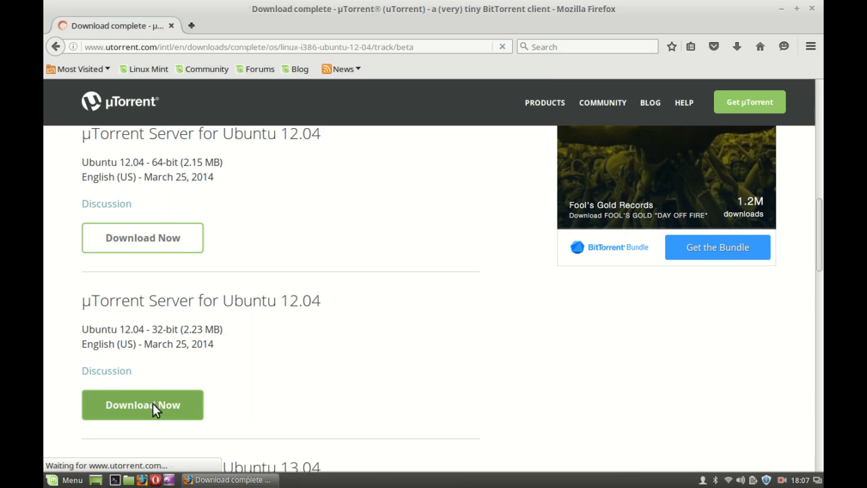
{"action": "left_click", "coordinate": [142, 404]}
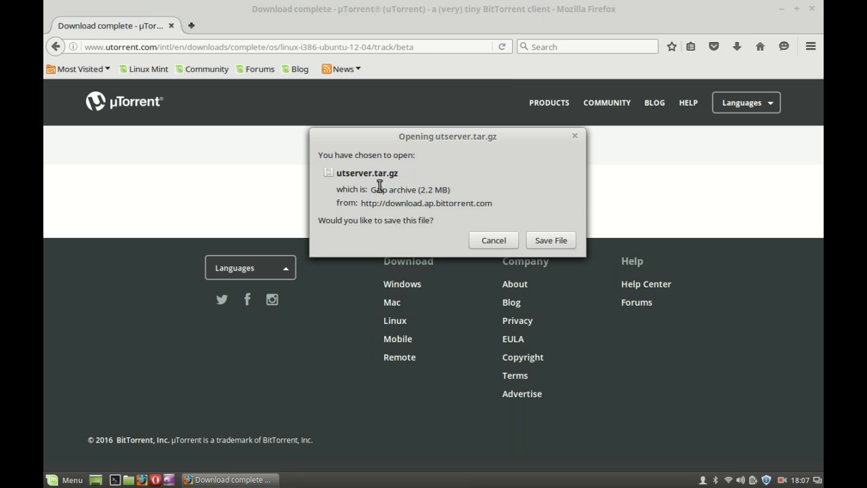
{"action": "mouse_move", "coordinate": [403, 185]}
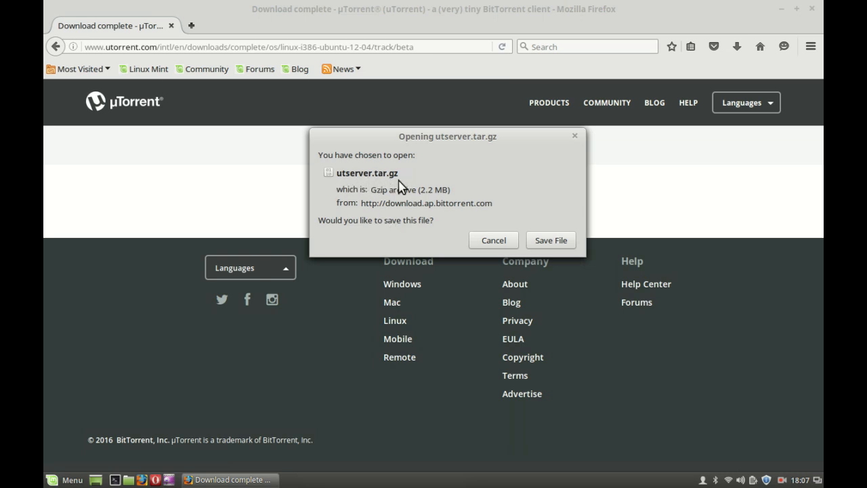
{"action": "mouse_move", "coordinate": [518, 206]}
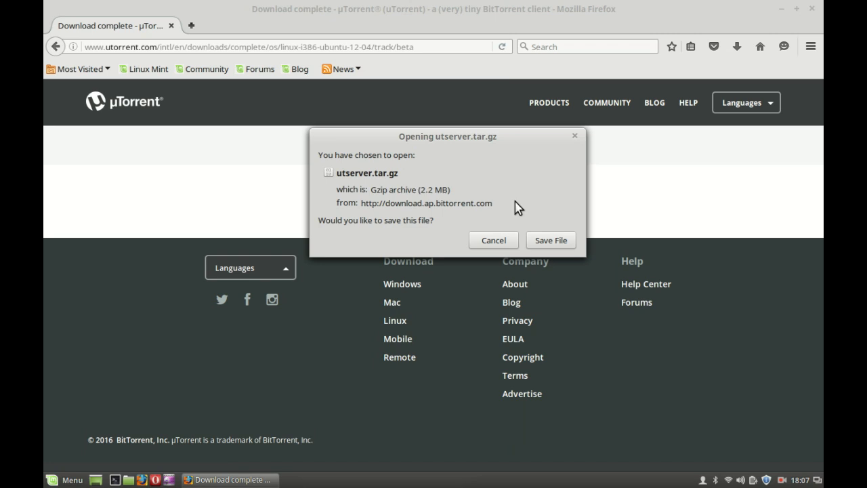
{"action": "left_click", "coordinate": [550, 240]}
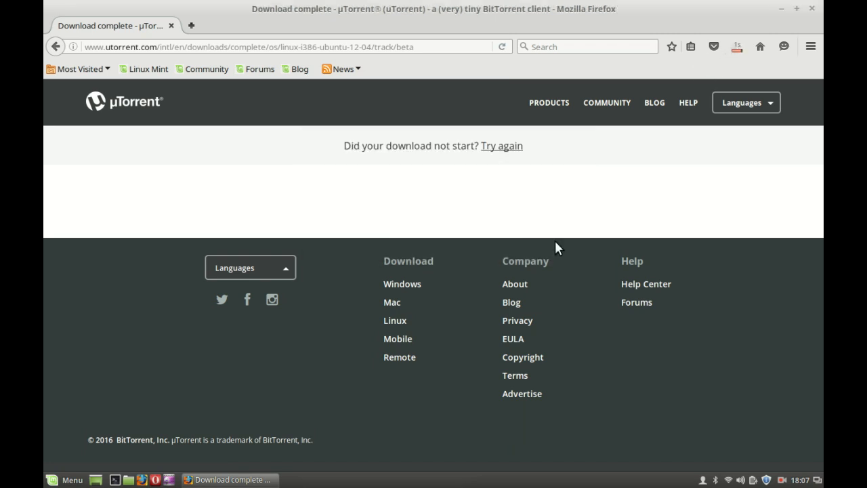
{"action": "left_click", "coordinate": [737, 46]}
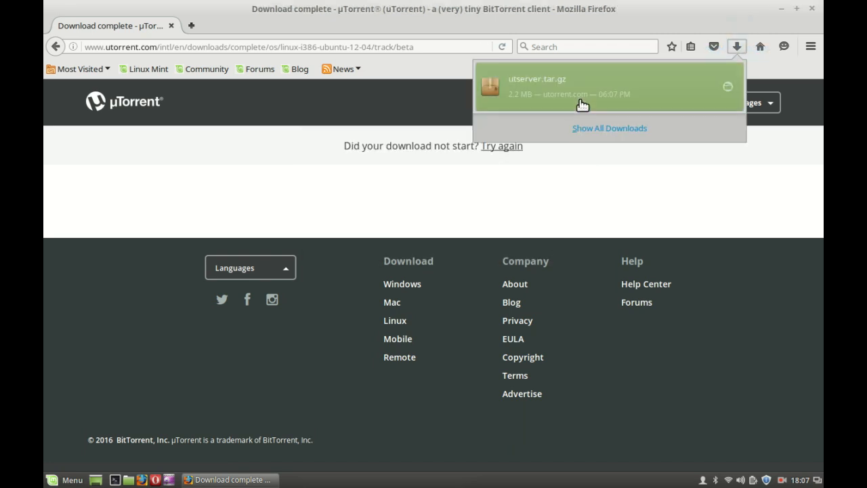
{"action": "left_click", "coordinate": [737, 46]}
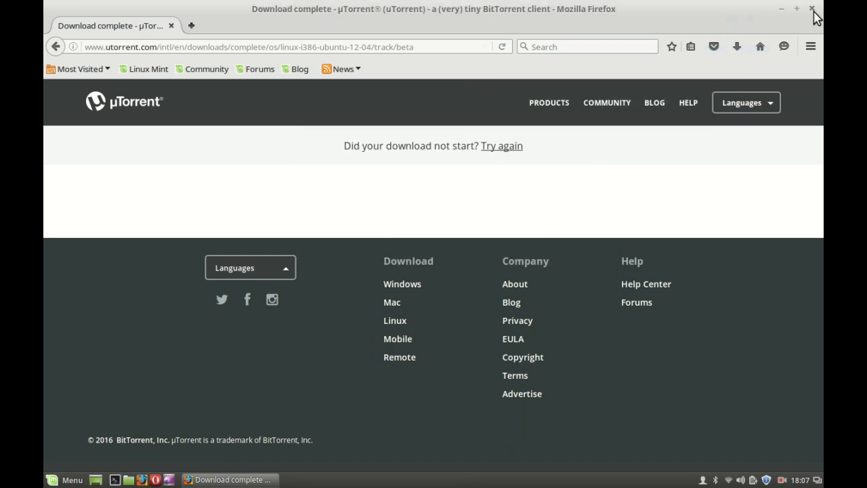
Extract utserver.tar.gz in Downloads and open utorrent-server-alpha-v3_3, selecting the utserver file.
{"action": "left_click", "coordinate": [811, 8]}
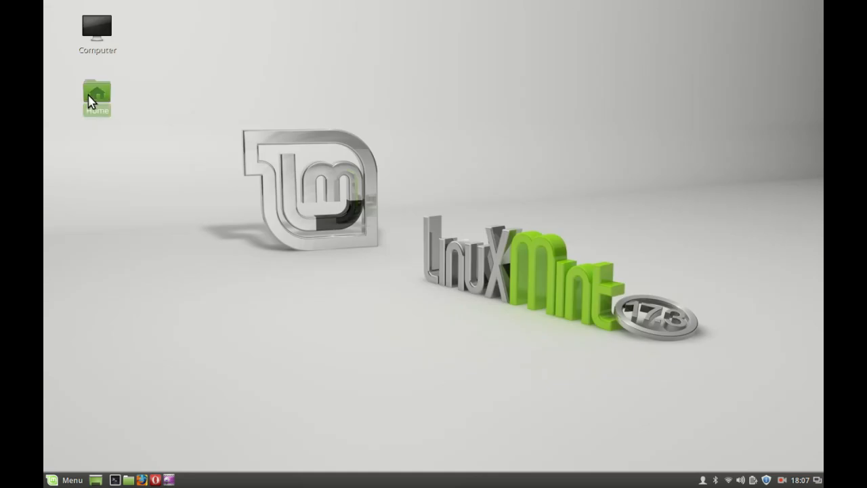
{"action": "double_click", "coordinate": [97, 98]}
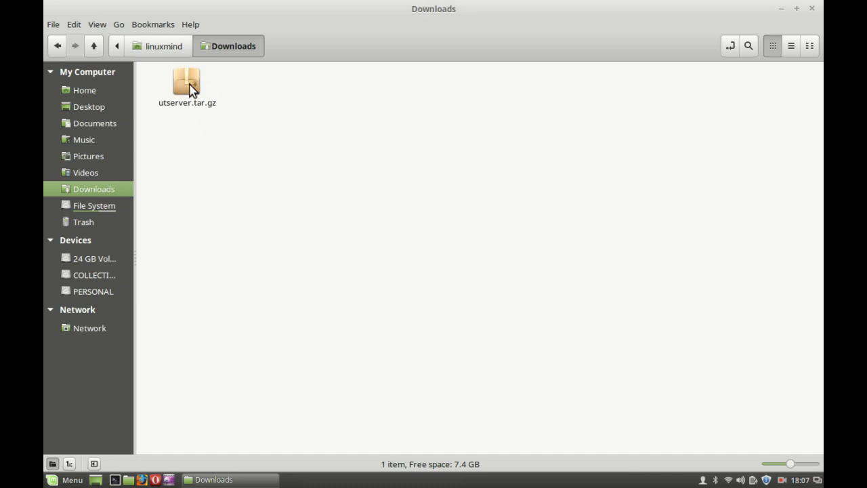
{"action": "right_click", "coordinate": [187, 81]}
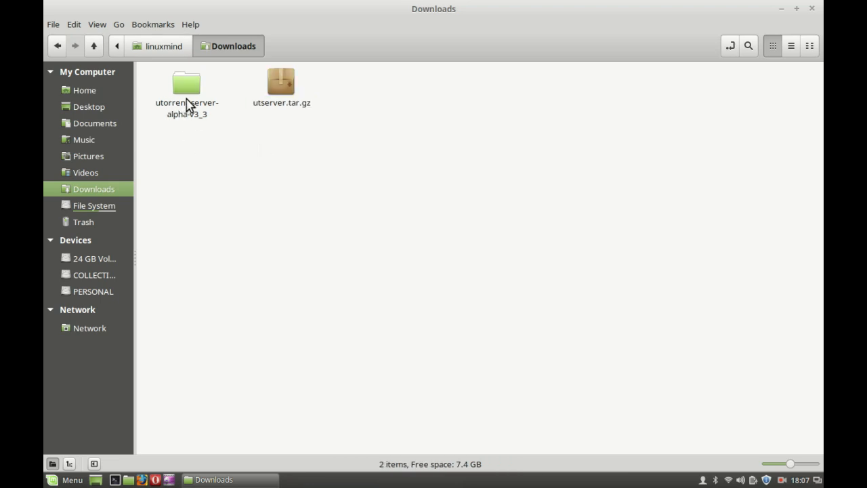
{"action": "double_click", "coordinate": [187, 84]}
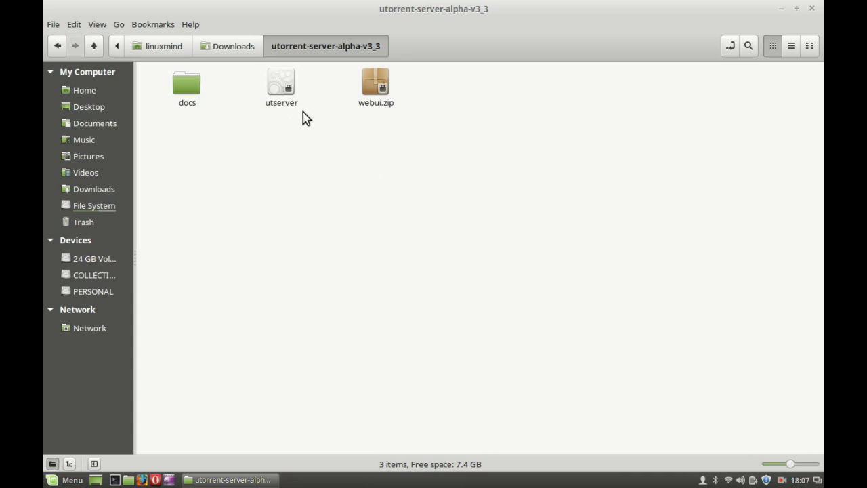
{"action": "left_click", "coordinate": [282, 84]}
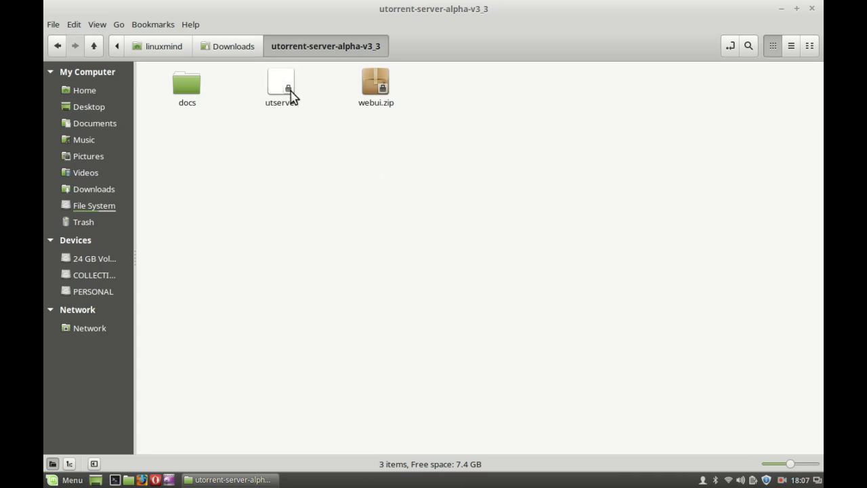
{"action": "left_click", "coordinate": [280, 82]}
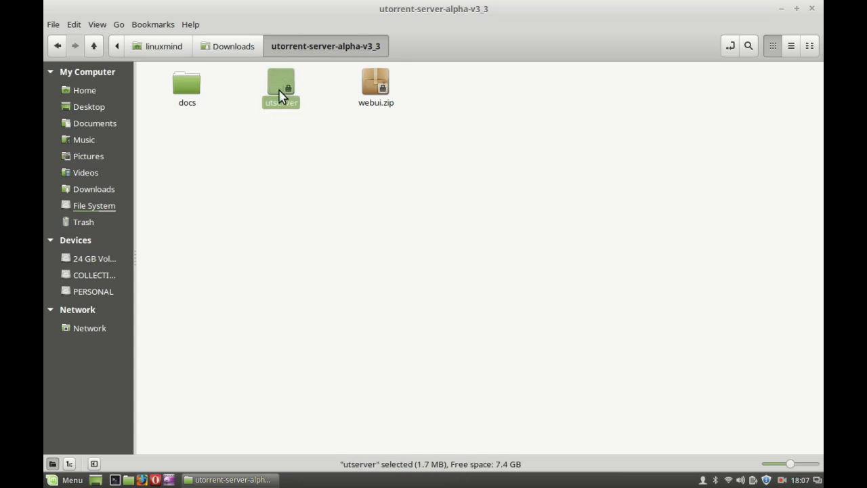
{"action": "right_click", "coordinate": [281, 84]}
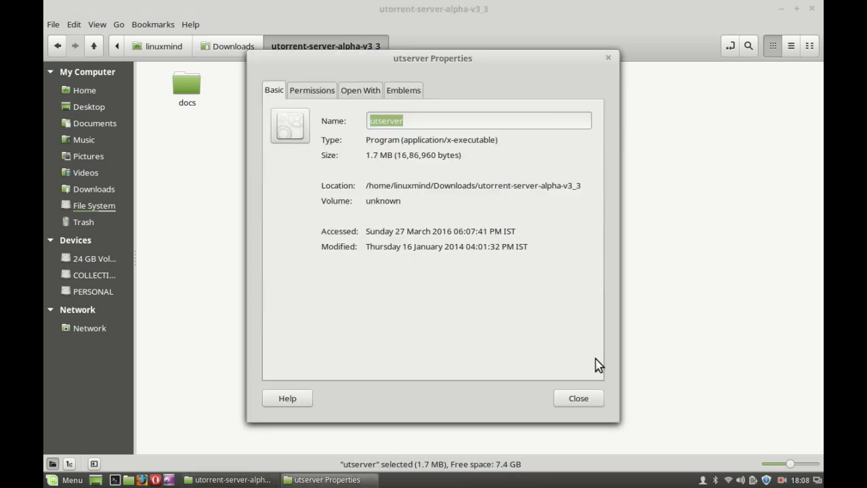
{"action": "mouse_move", "coordinate": [504, 140]}
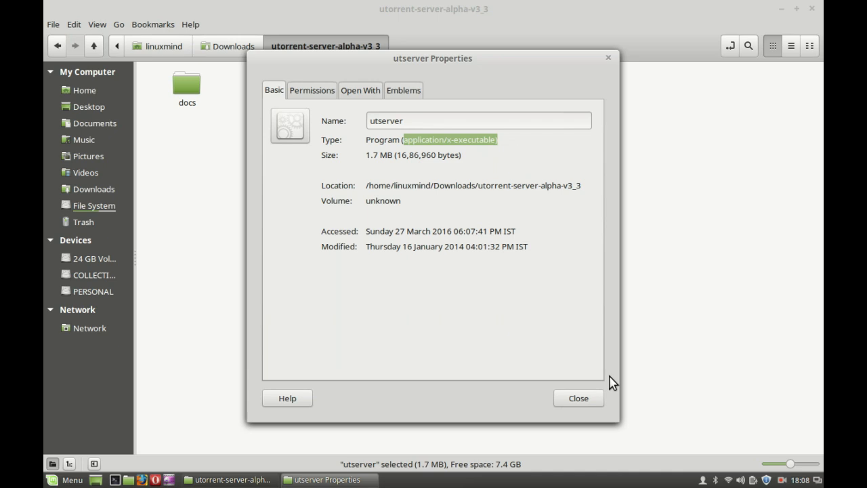
{"action": "left_click", "coordinate": [577, 398]}
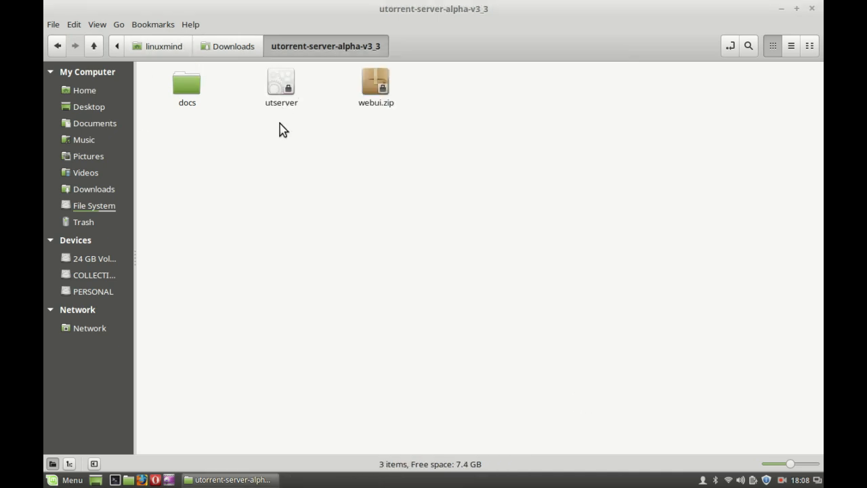
Launch Software Manager as administrator and search 'ssl shared libraries', finding libssl0.9.8.
{"action": "left_click", "coordinate": [282, 84]}
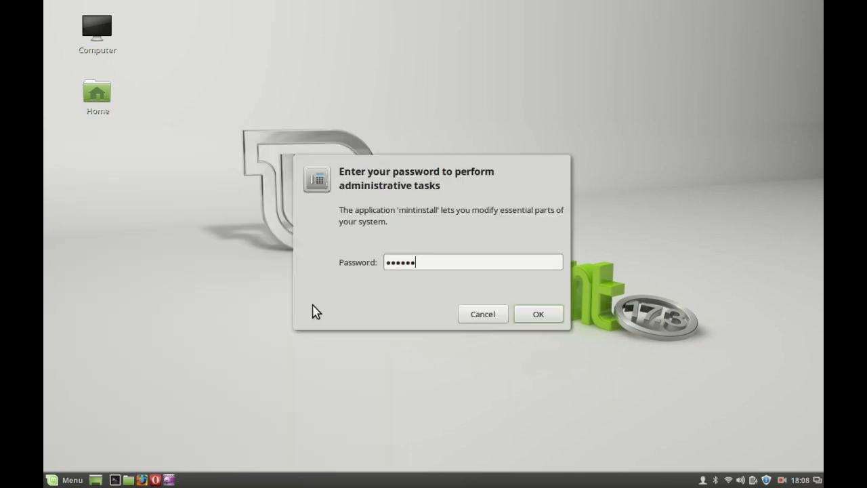
{"action": "left_click", "coordinate": [538, 314]}
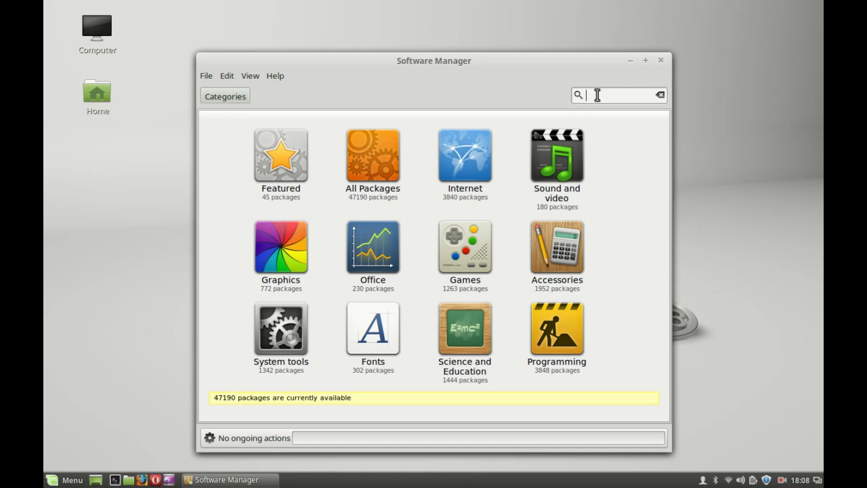
{"action": "type", "text": "ssl shared li"}
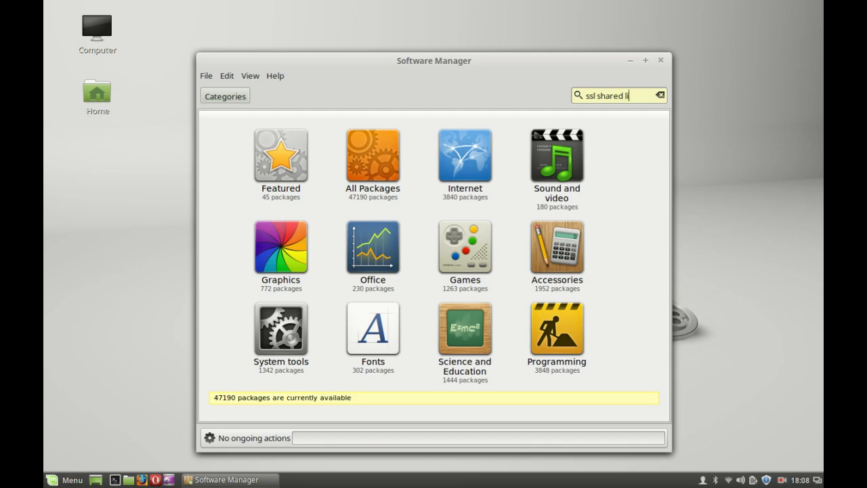
{"action": "type", "text": "brarie"}
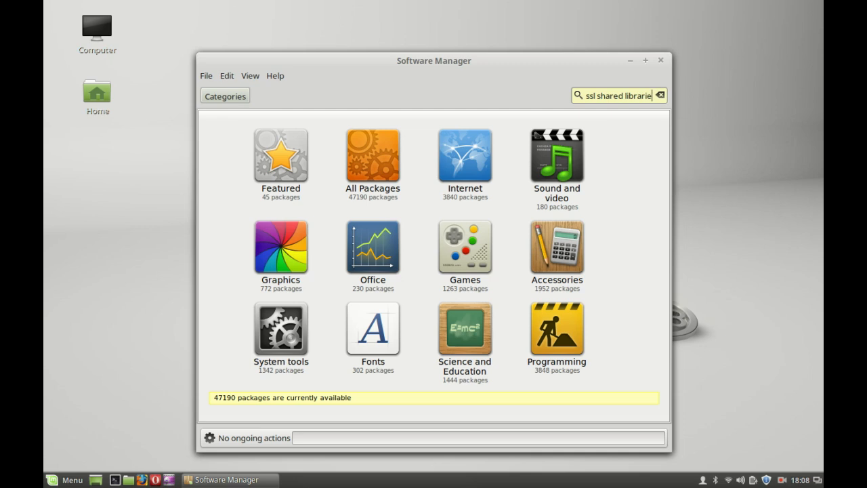
{"action": "key", "text": "Return"}
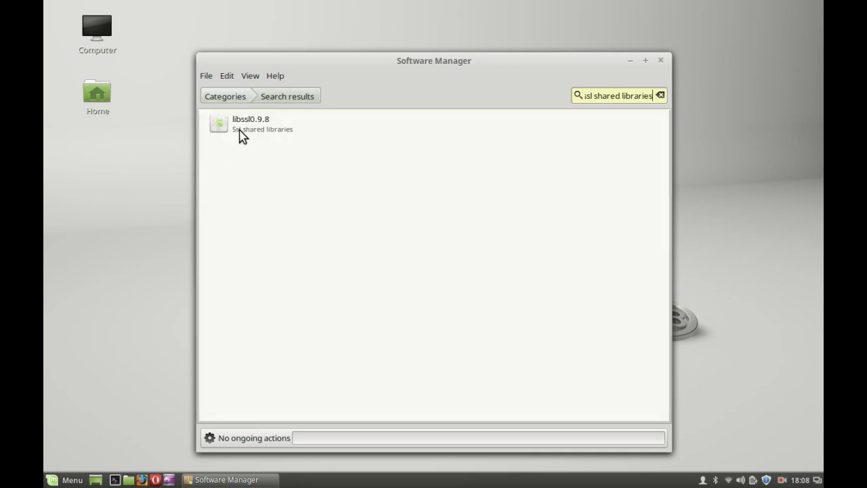
{"action": "mouse_move", "coordinate": [284, 142]}
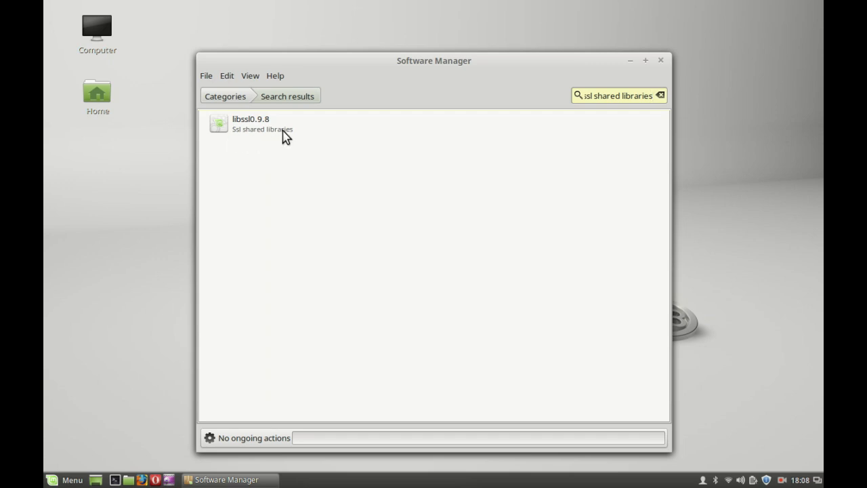
Install the libssl0.9.8 package and close Software Manager.
{"action": "left_click", "coordinate": [271, 125]}
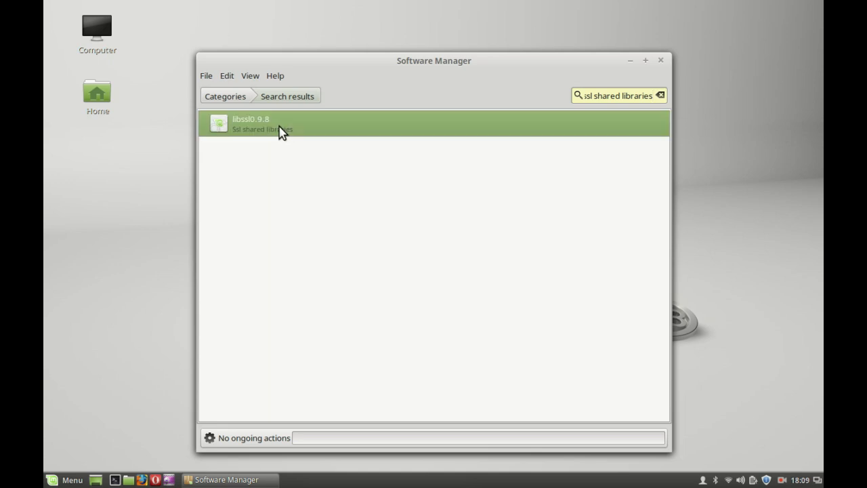
{"action": "left_click", "coordinate": [271, 123]}
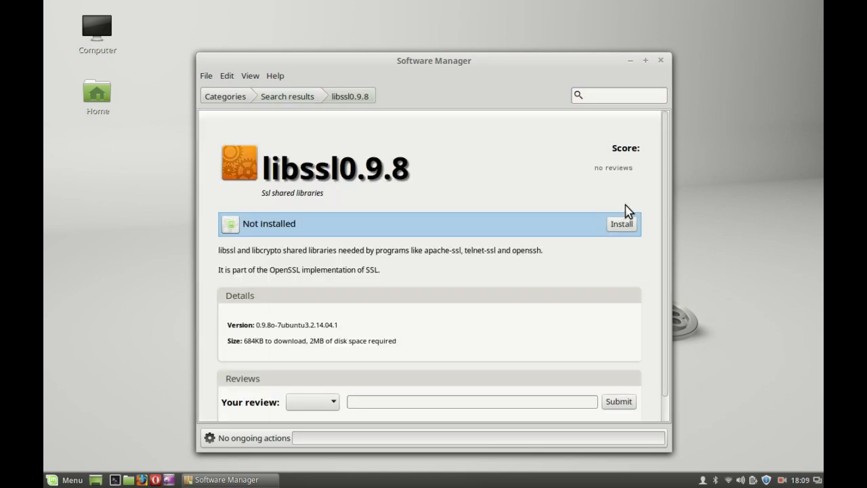
{"action": "left_click", "coordinate": [620, 223]}
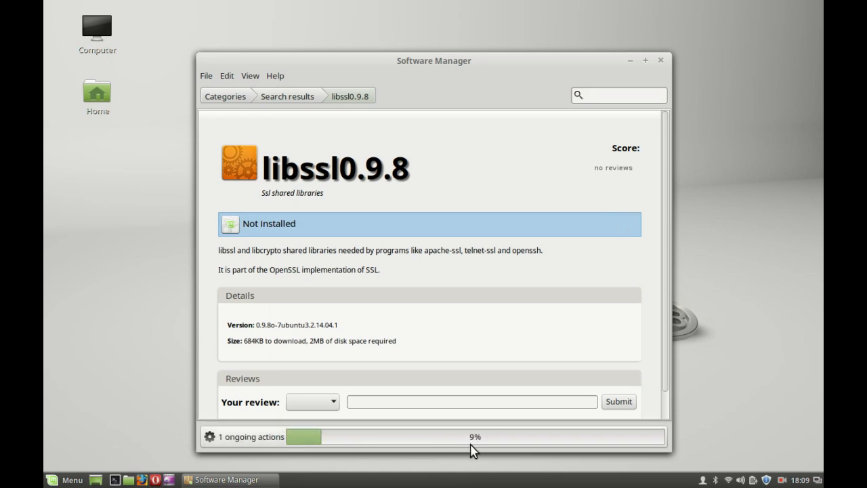
{"action": "mouse_move", "coordinate": [499, 447]}
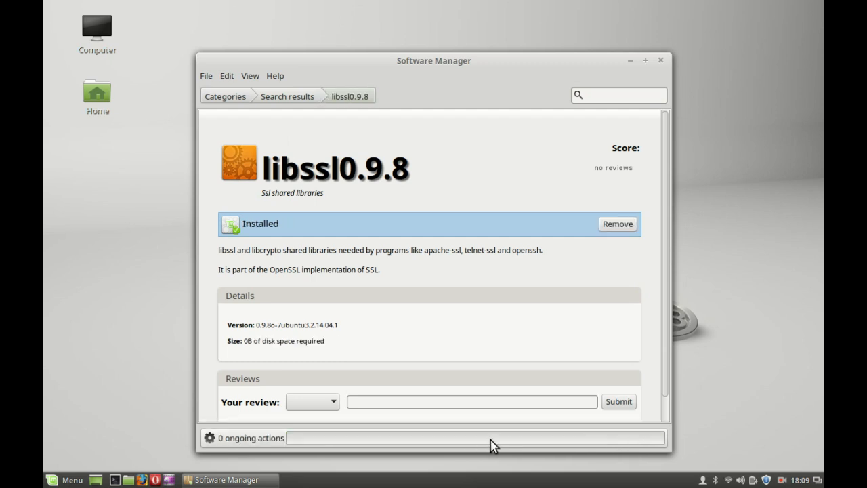
{"action": "mouse_move", "coordinate": [371, 206]}
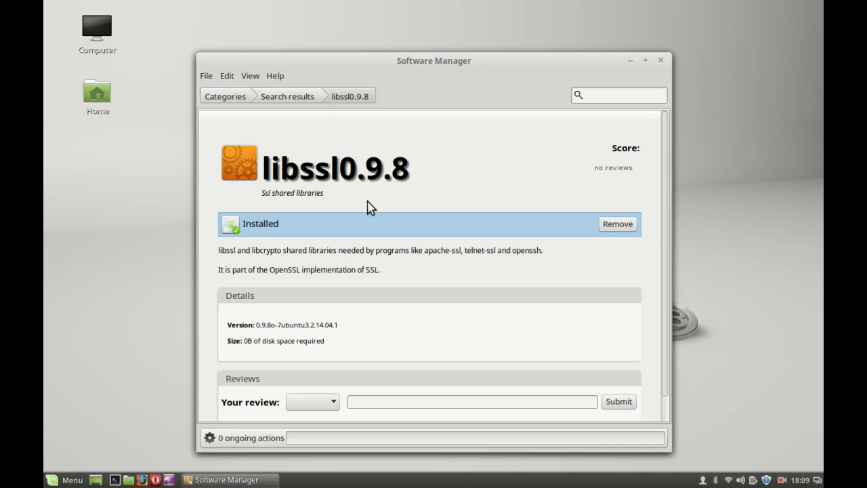
{"action": "mouse_move", "coordinate": [664, 68]}
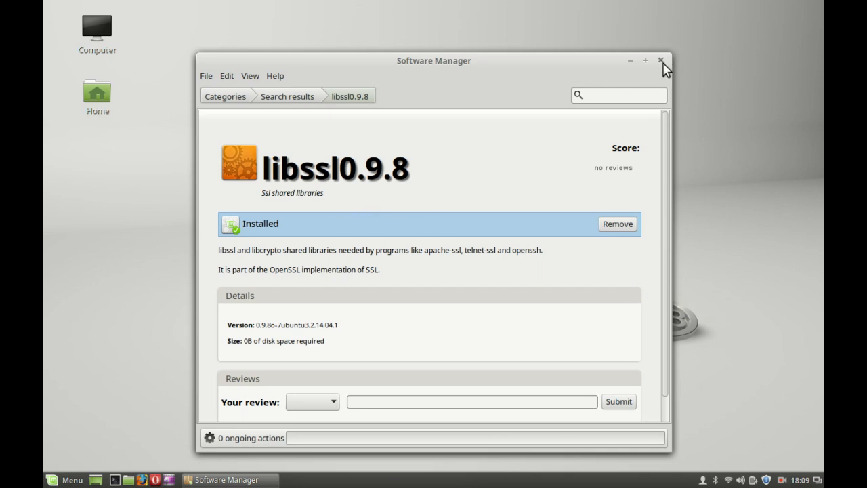
{"action": "left_click", "coordinate": [661, 60]}
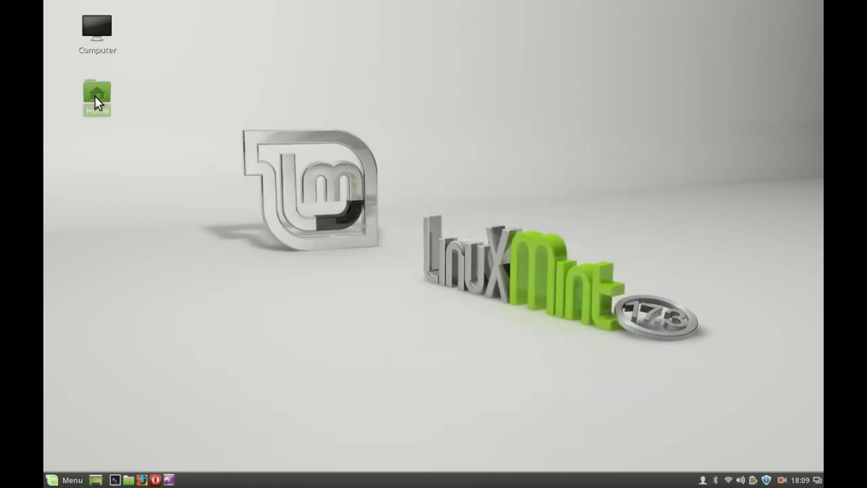
Run utserver from Downloads/utorrent-server-alpha-v3_3, then launch Firefox again.
{"action": "double_click", "coordinate": [98, 93]}
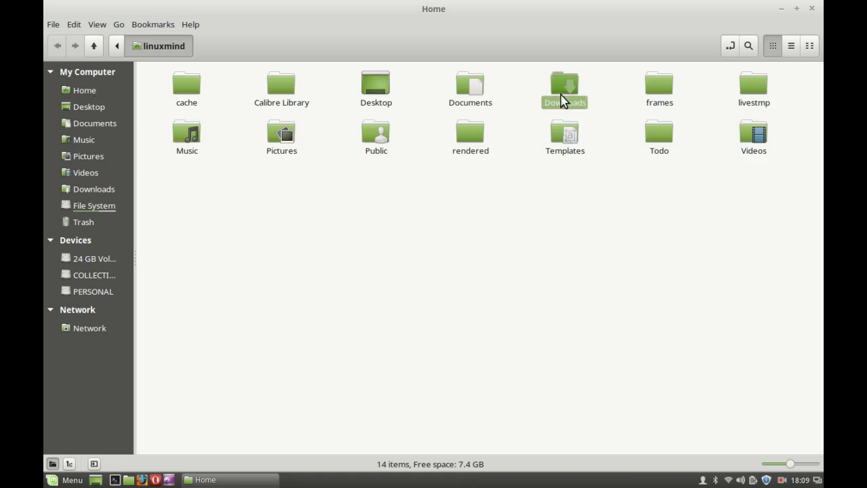
{"action": "double_click", "coordinate": [563, 88]}
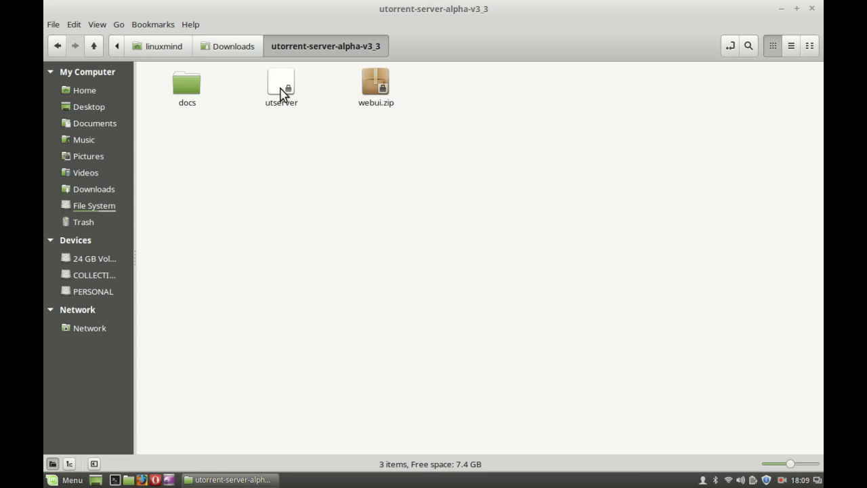
{"action": "mouse_move", "coordinate": [284, 98]}
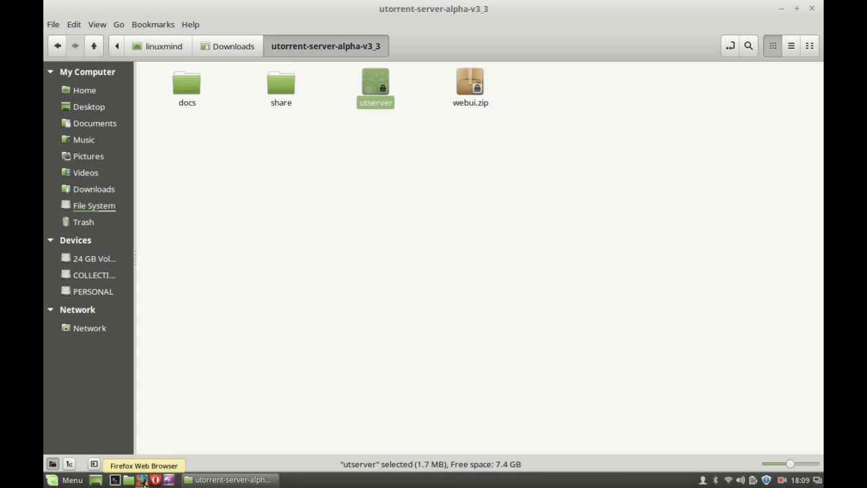
{"action": "double_click", "coordinate": [375, 79]}
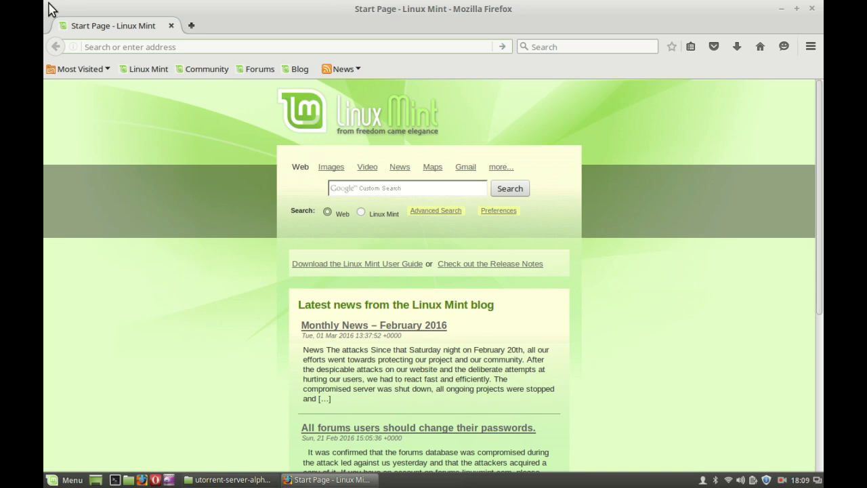
Navigate to localhost:8080/gui/ to reach the uTorrent sign-in prompt.
{"action": "type", "text": "localhos"}
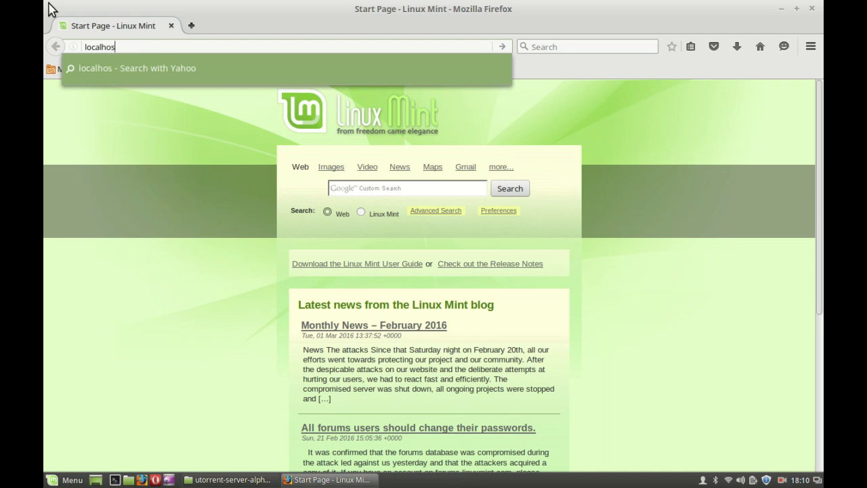
{"action": "type", "text": "t:"}
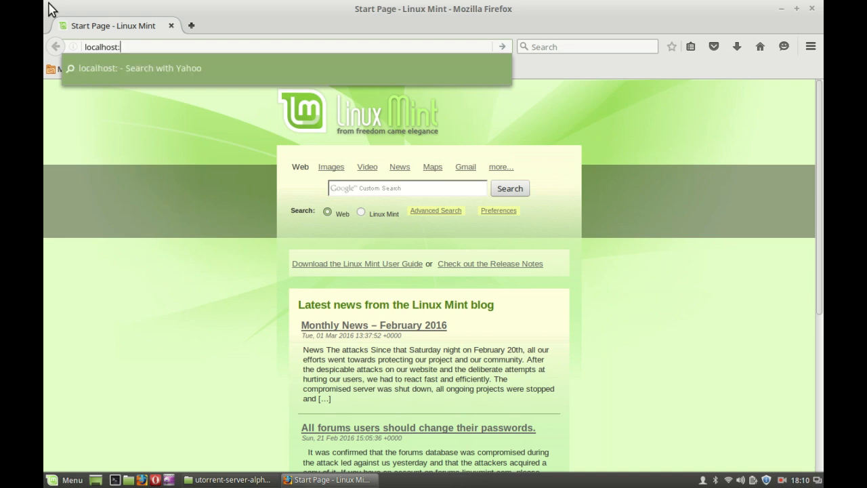
{"action": "type", "text": "8080/"}
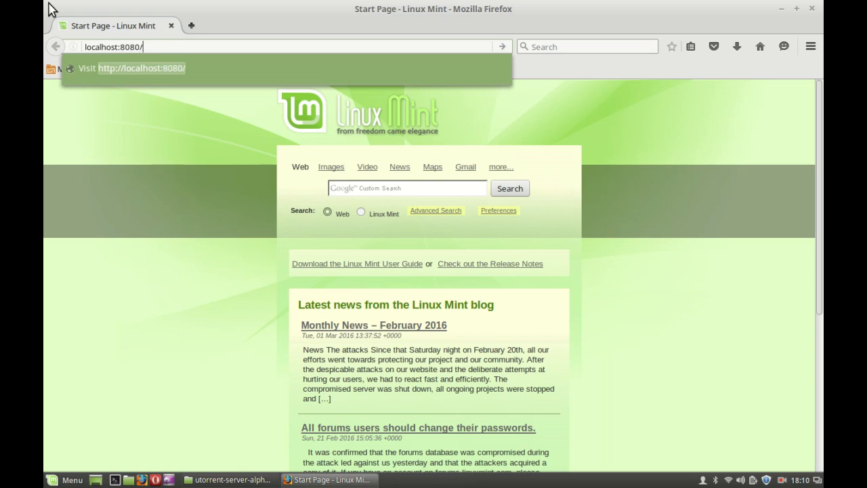
{"action": "type", "text": "gu"}
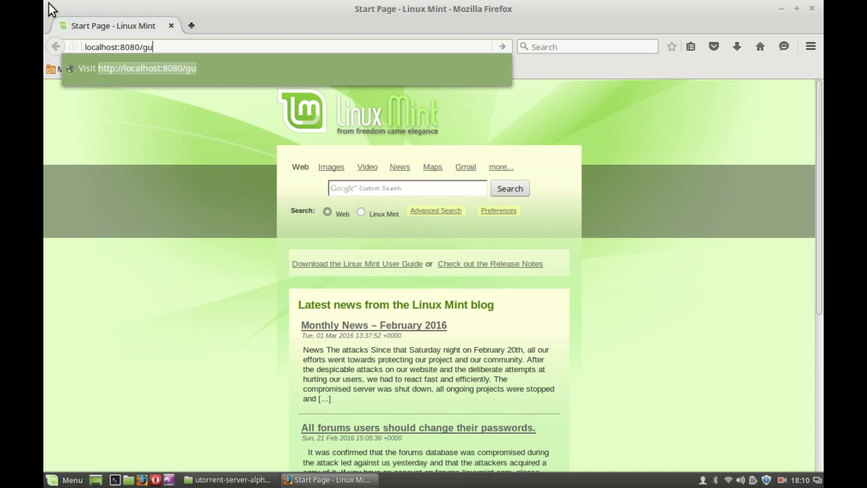
{"action": "type", "text": "/"}
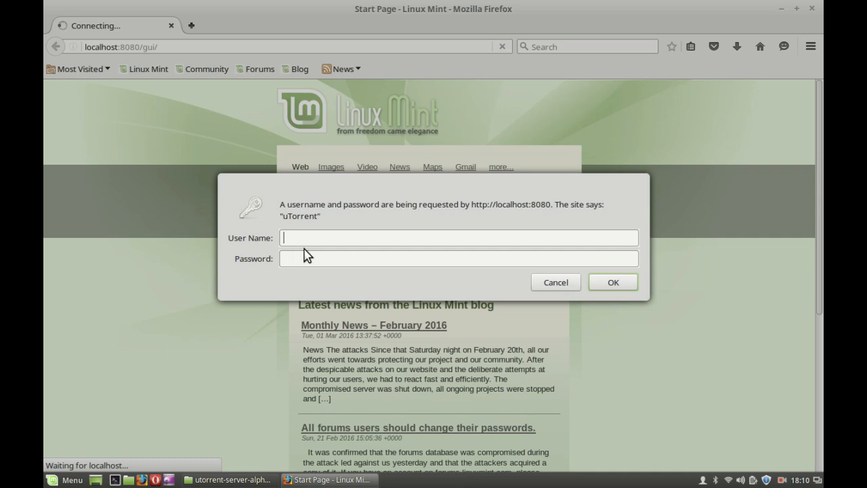
{"action": "mouse_move", "coordinate": [322, 262]}
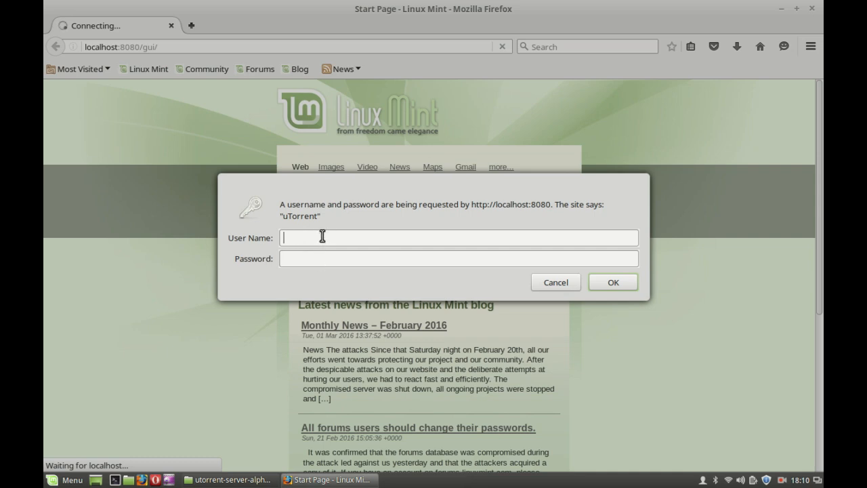
Sign in as admin with a blank password to open the µTorrent web interface.
{"action": "type", "text": "admin"}
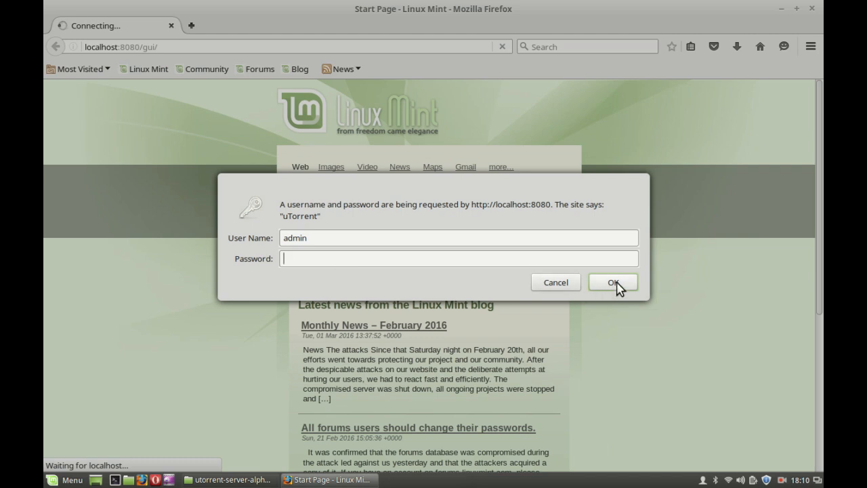
{"action": "mouse_move", "coordinate": [585, 278]}
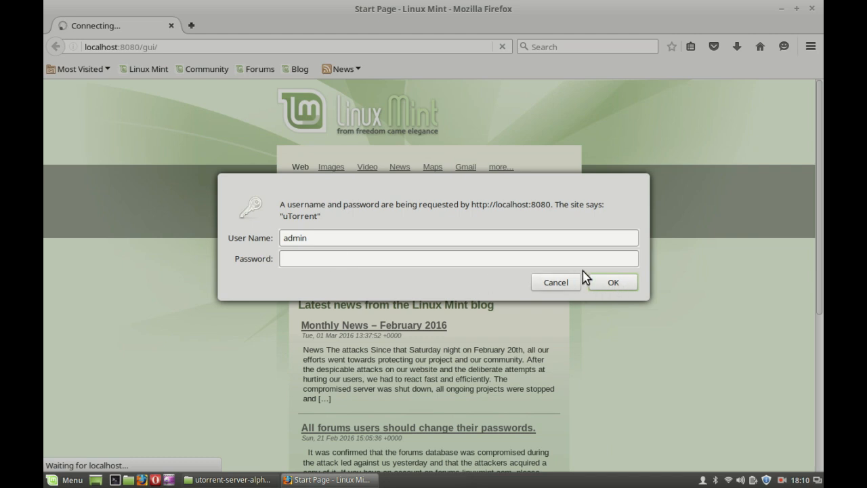
{"action": "left_click", "coordinate": [612, 282]}
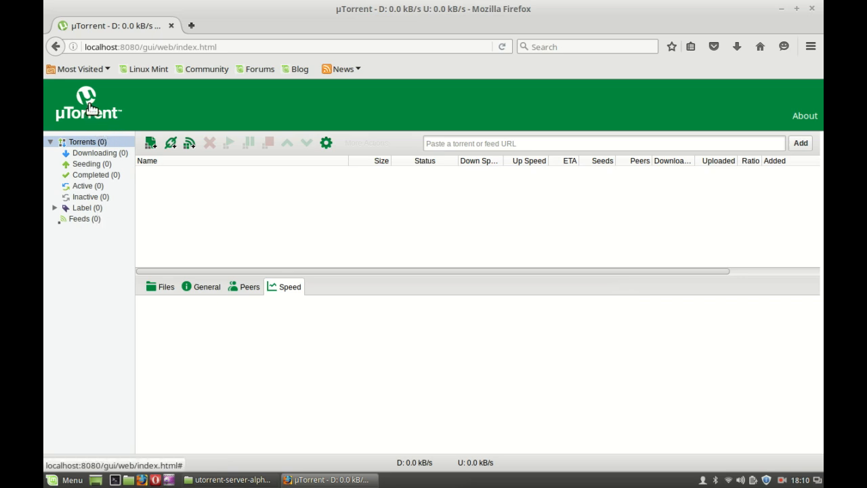
{"action": "mouse_move", "coordinate": [322, 218]}
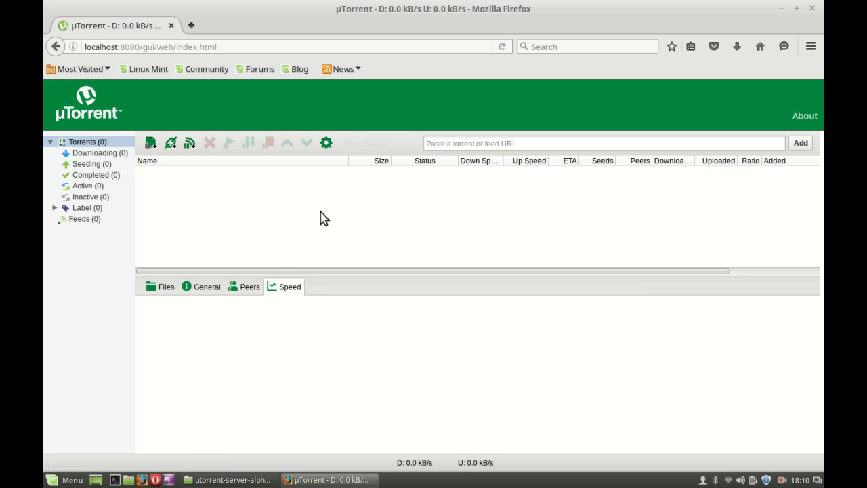